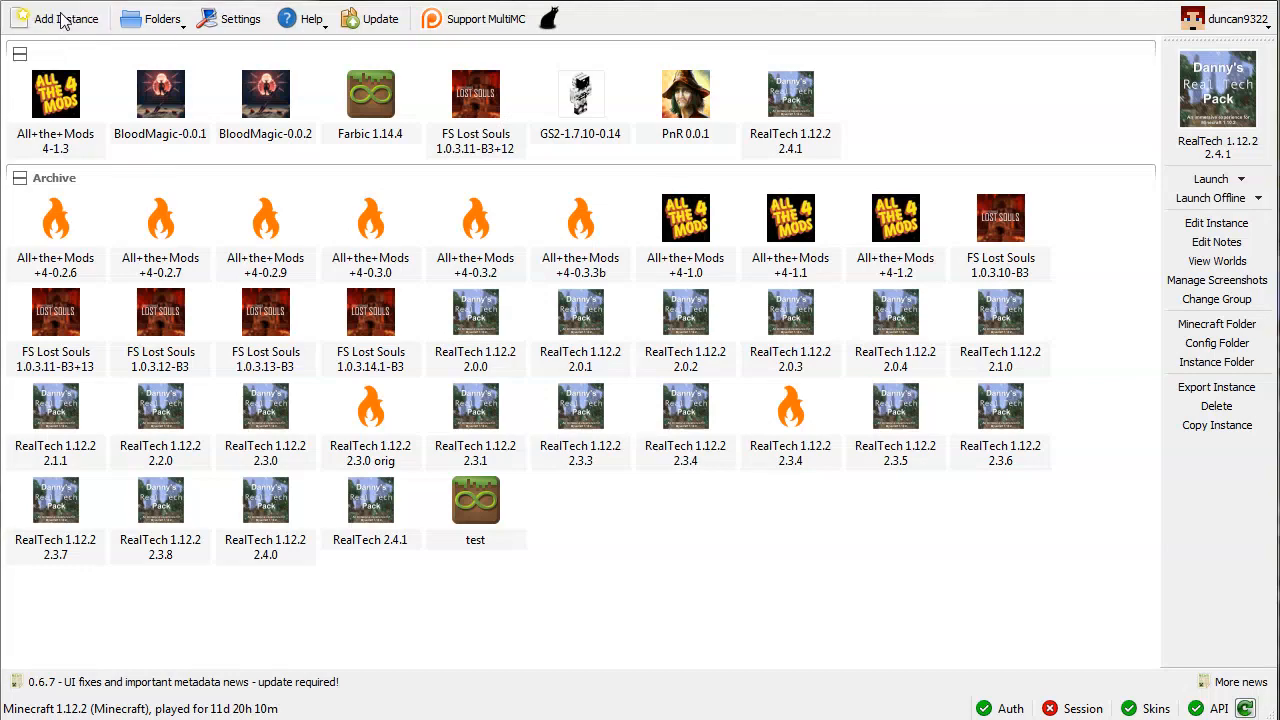
Add a new instance imported from the Dropbox zip link for PnR 0.0.1 and start the download
click(69, 18)
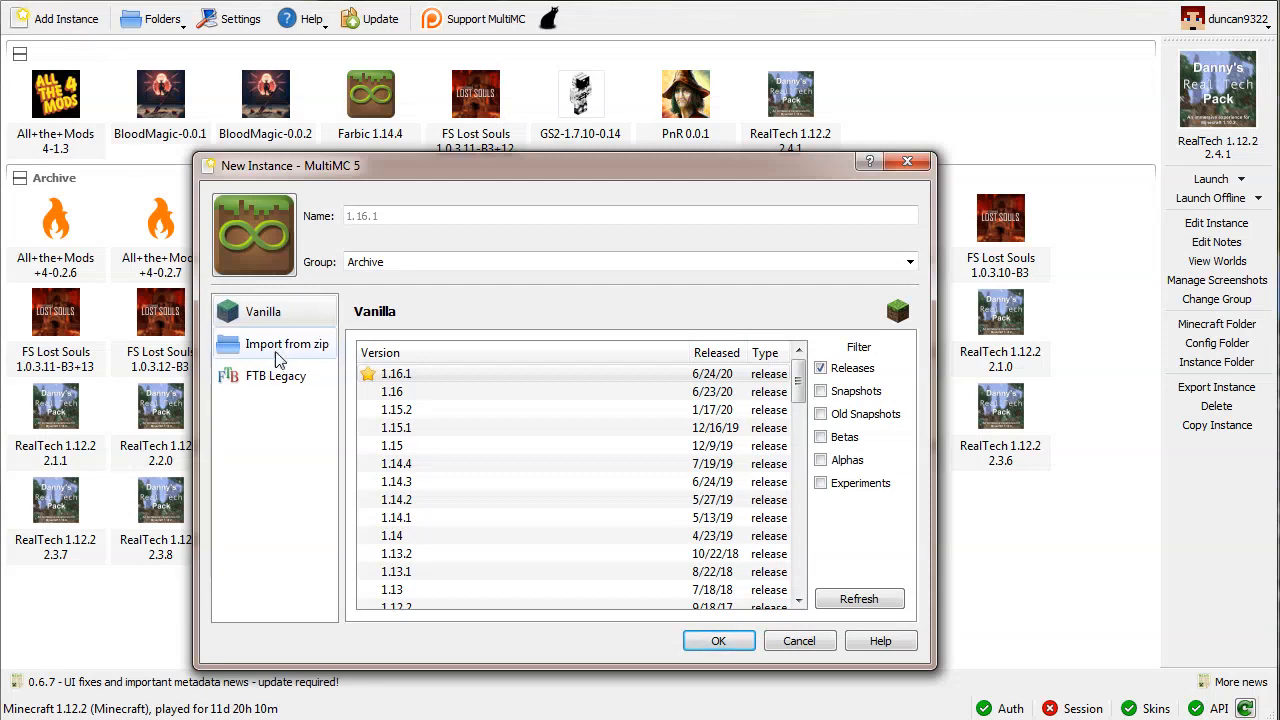
click(287, 343)
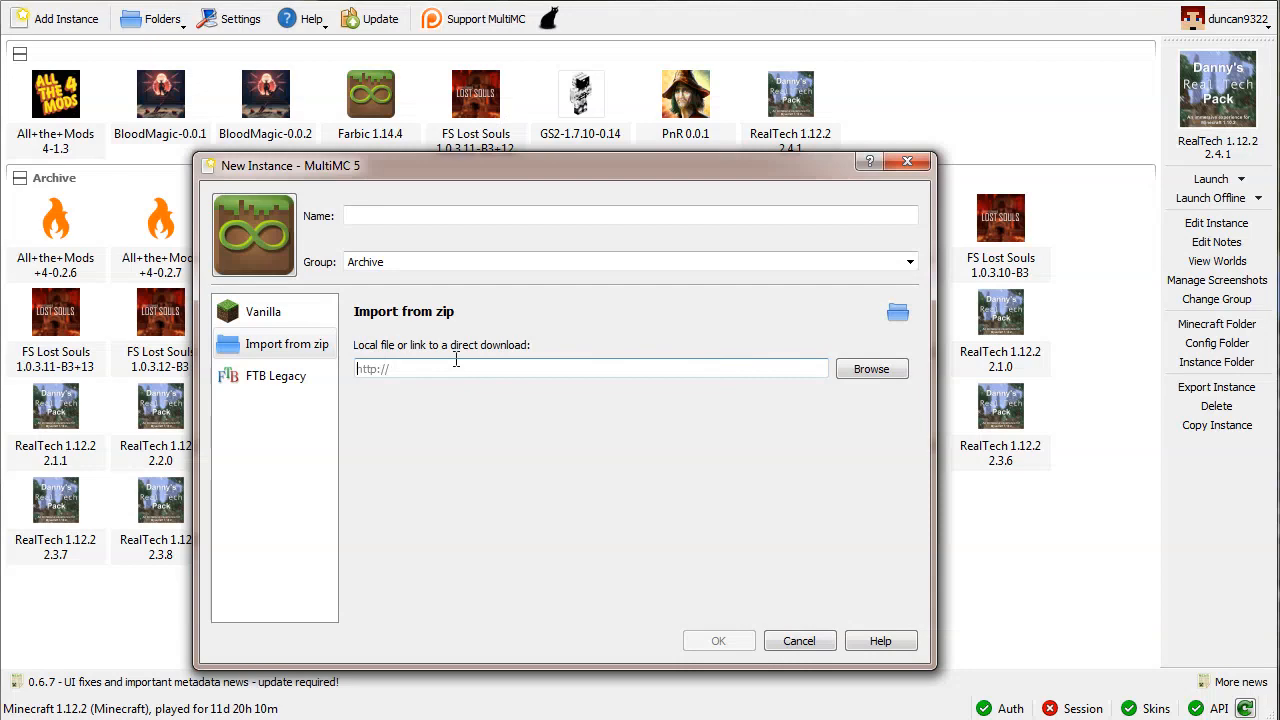
text(https://www.dropbox.com/s/dy25k7uq7eumss3/PnR.%200.0.1.zip?dl=1)
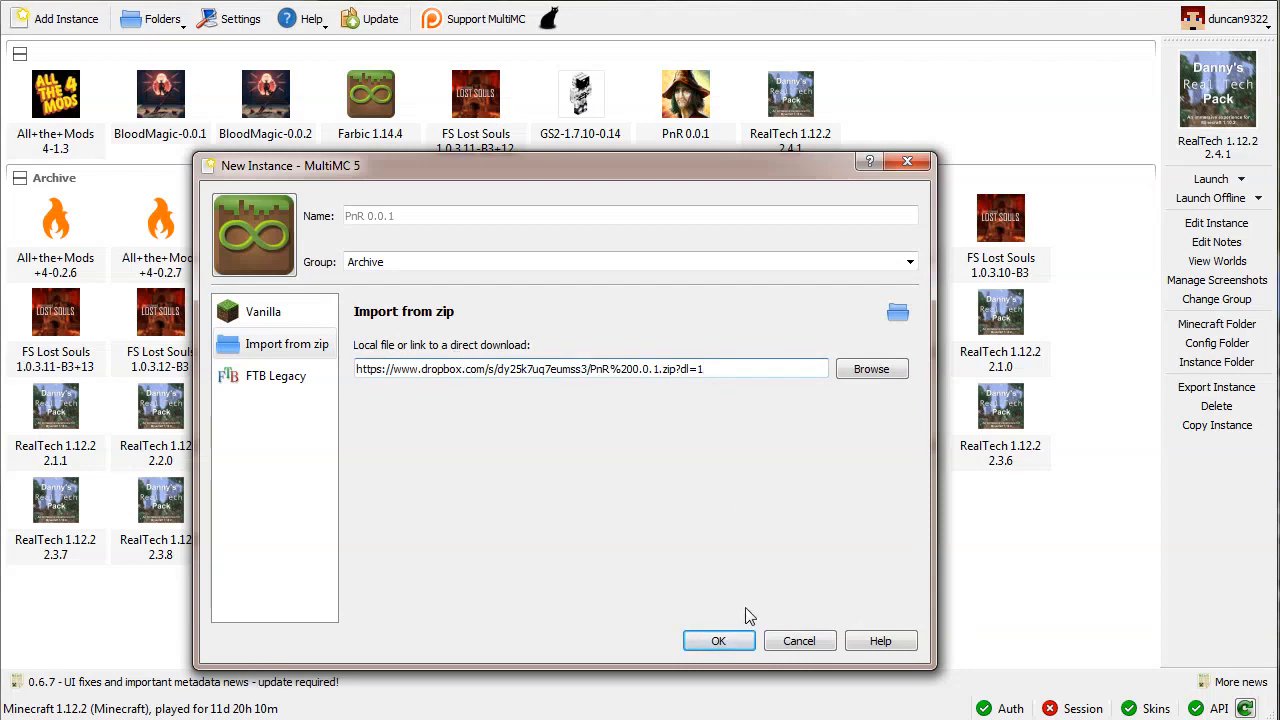
click(718, 640)
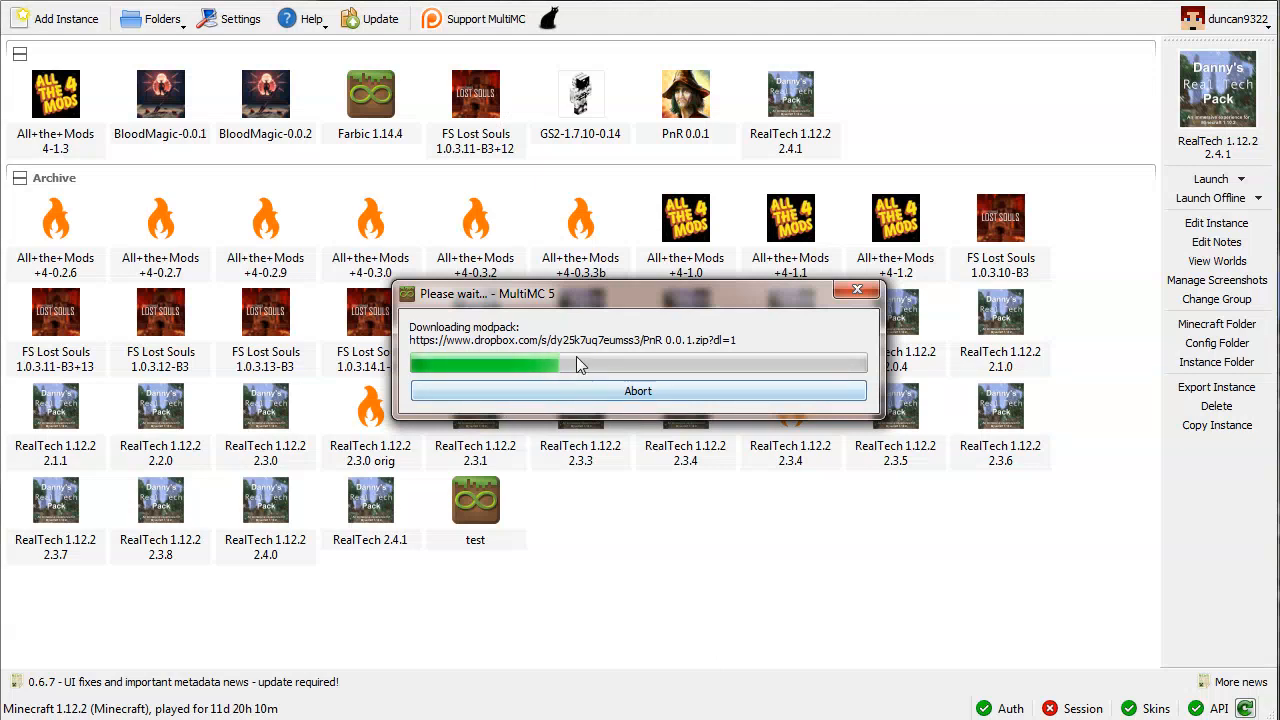
mouse_move(711, 562)
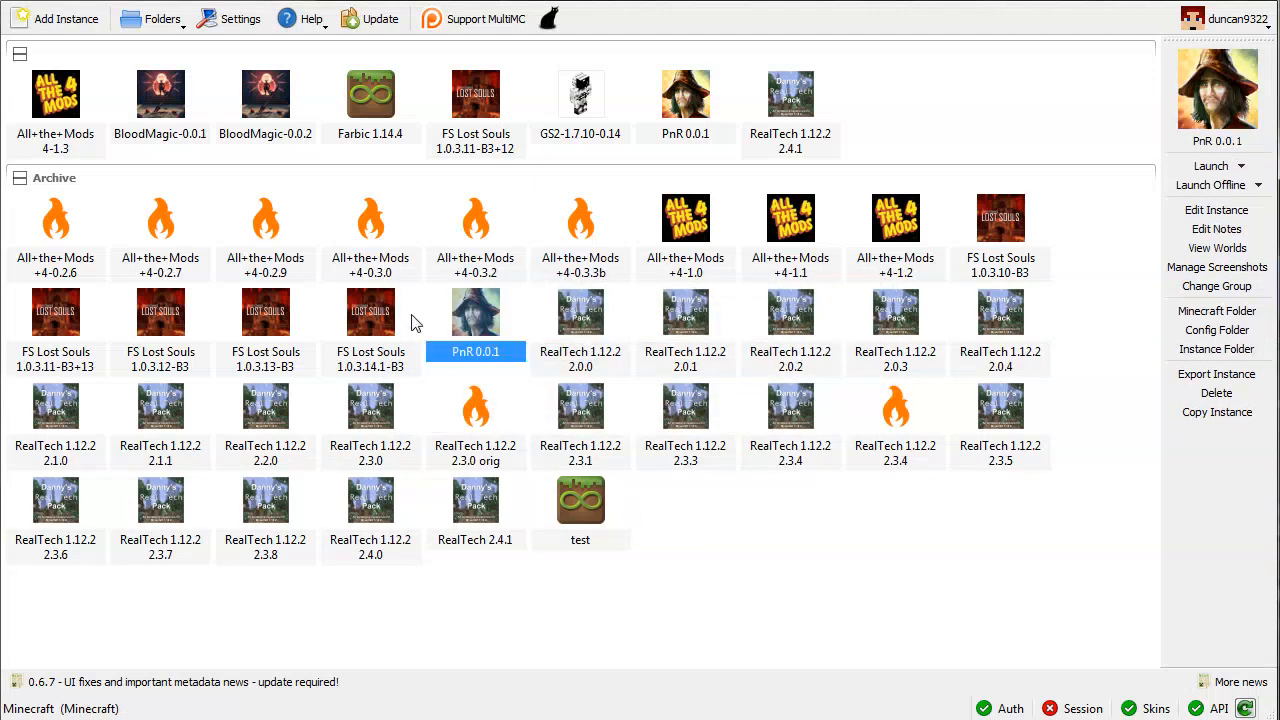
Edit the PnR 0.0.1 instance and review its version and loader mods list
right_click(476, 312)
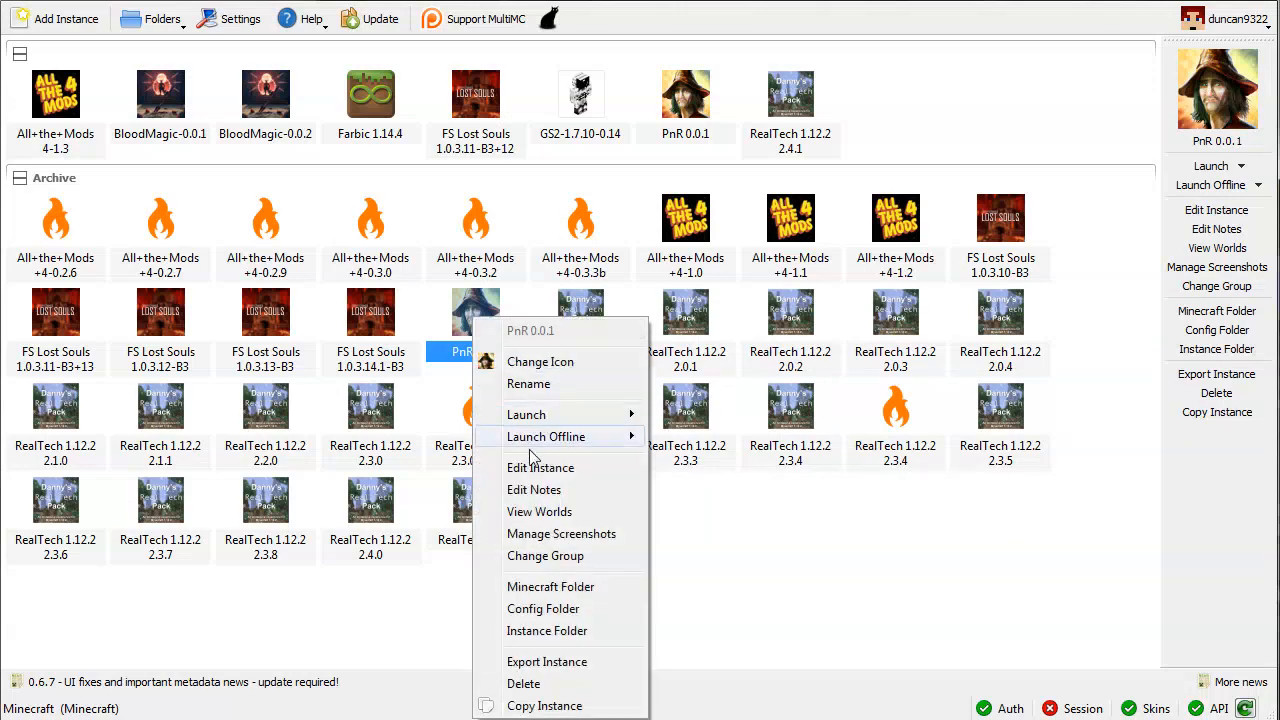
click(540, 467)
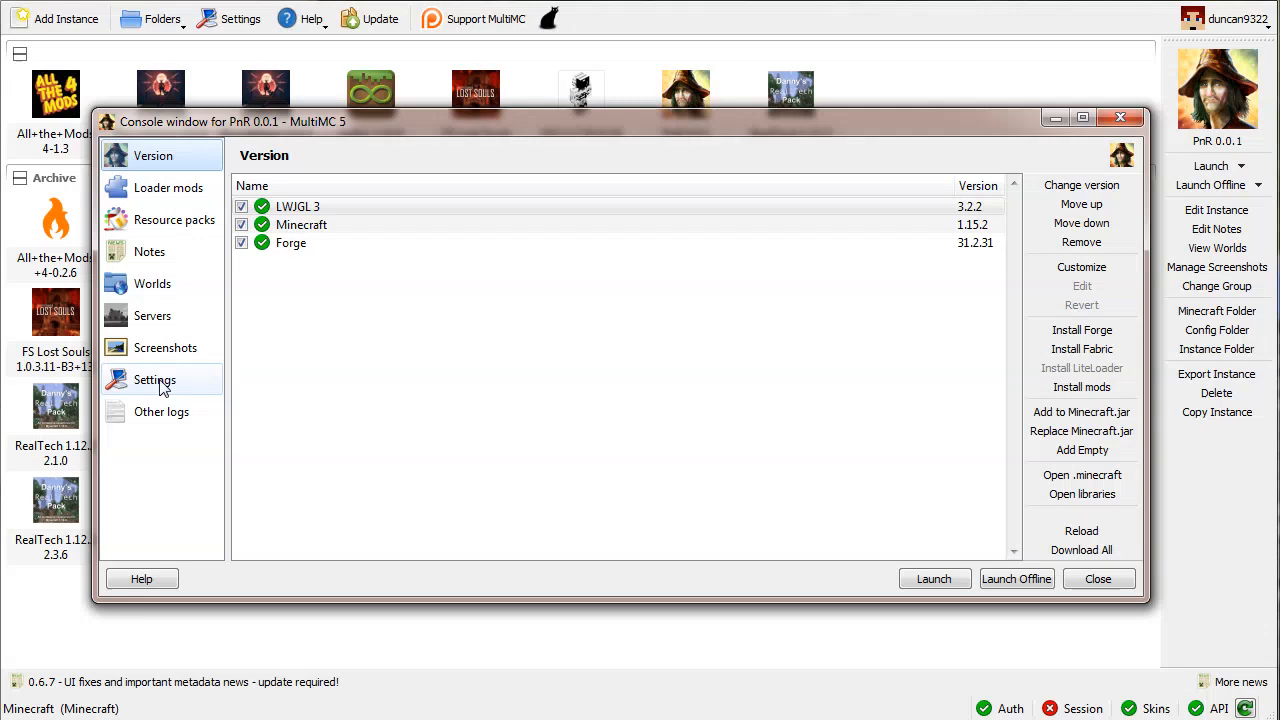
mouse_move(152, 288)
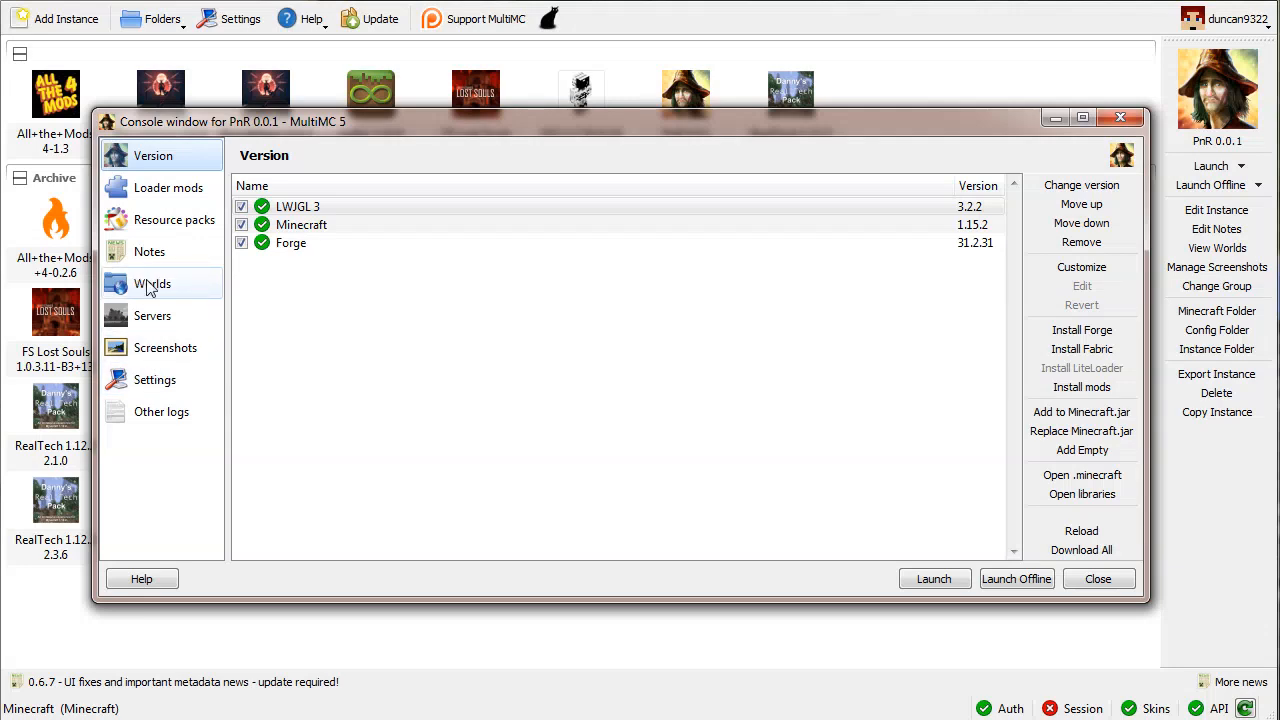
click(167, 187)
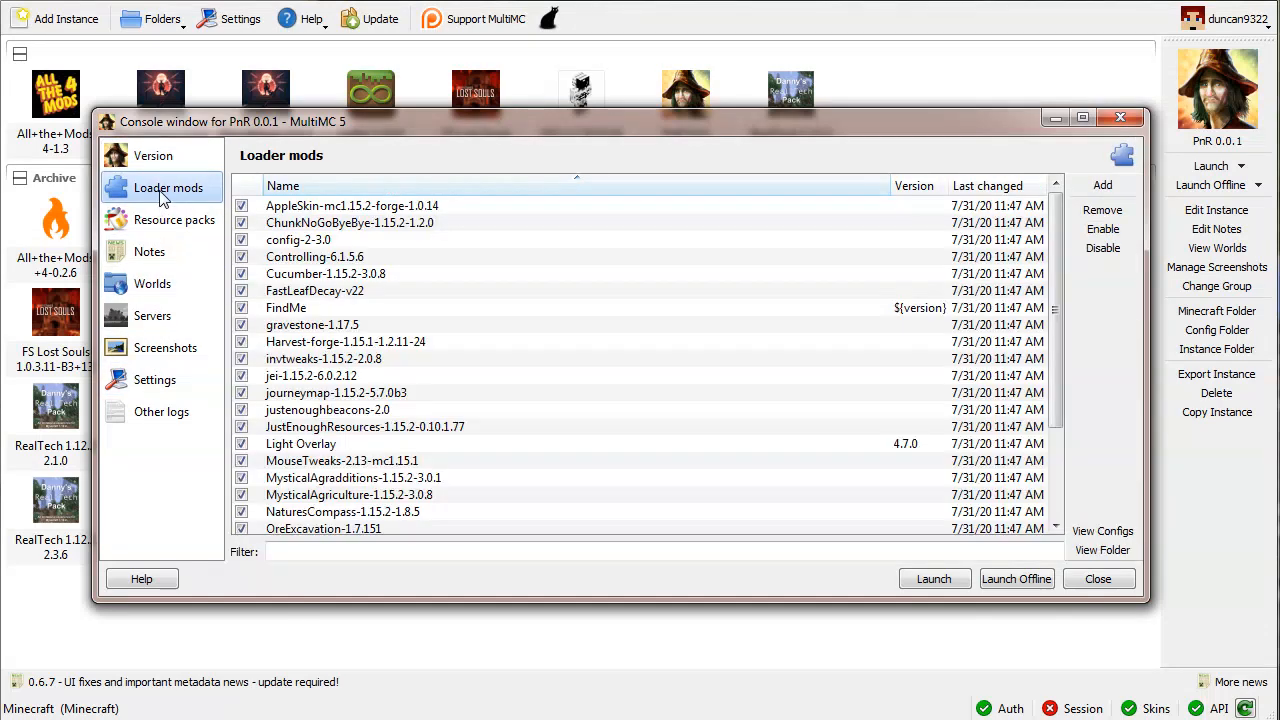
scroll(down, 3)
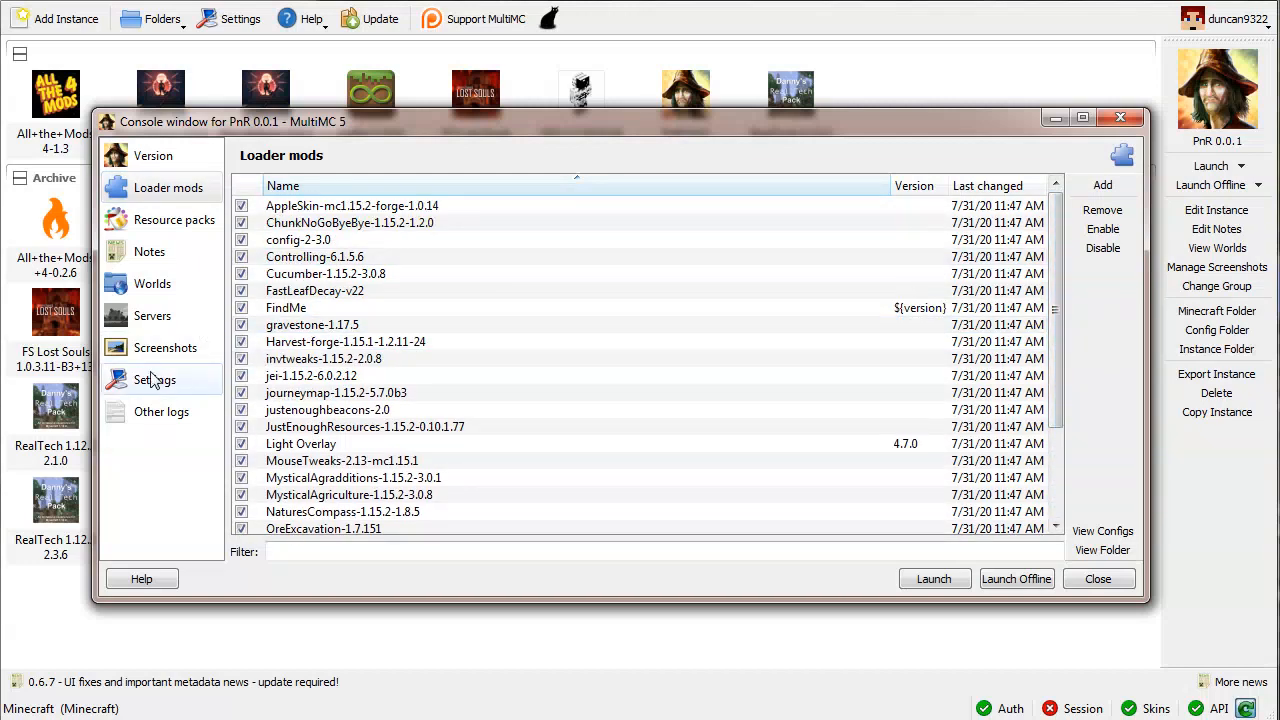
Review the instance's worlds and game window size settings, then launch it
click(152, 283)
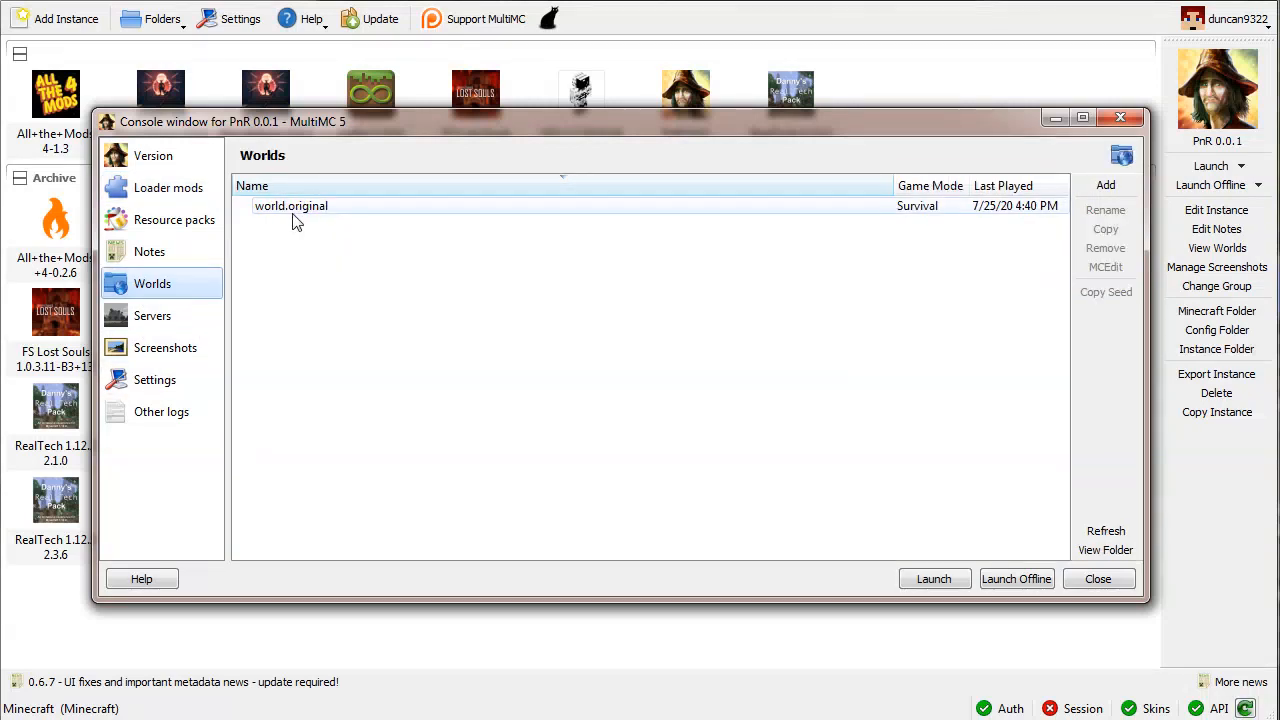
click(154, 380)
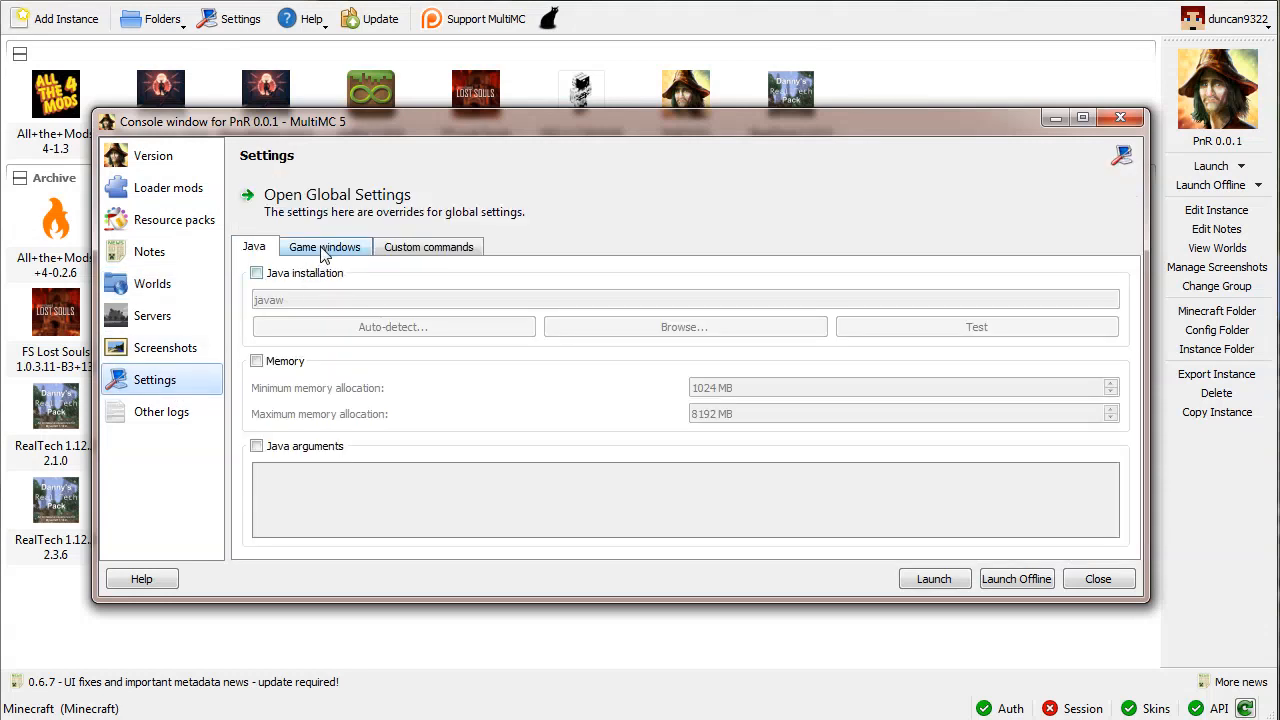
click(324, 247)
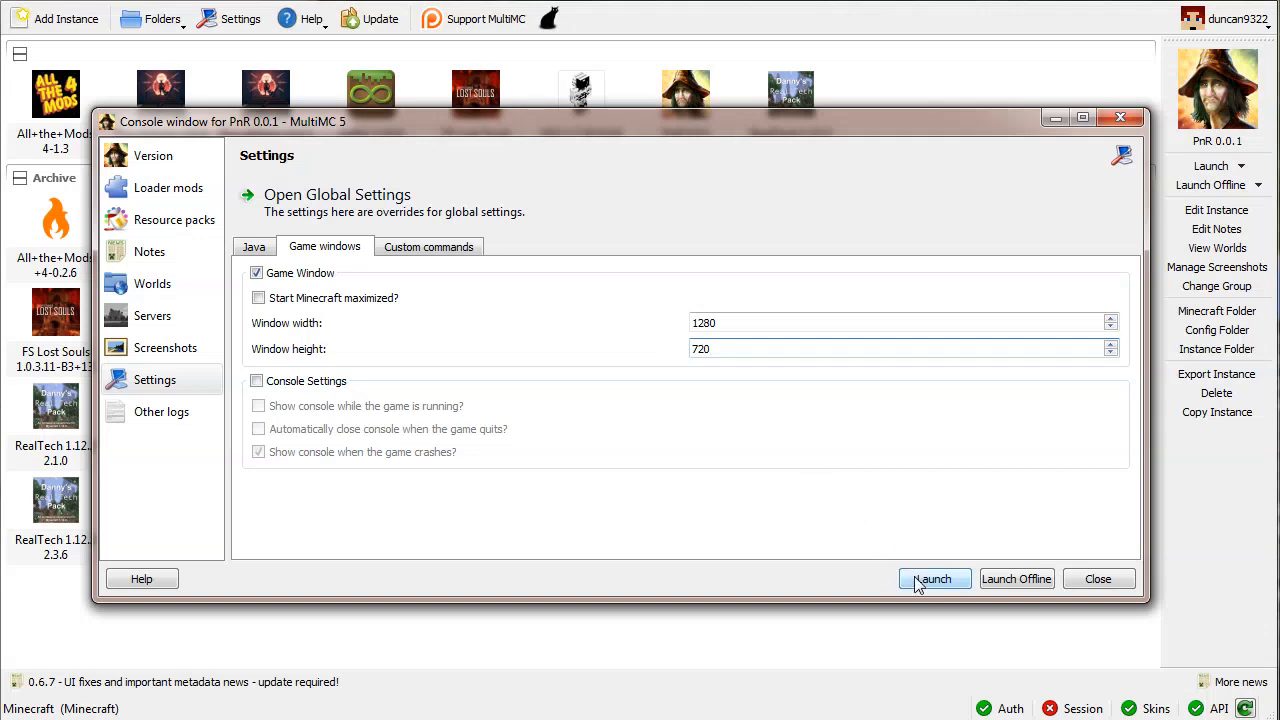
click(934, 579)
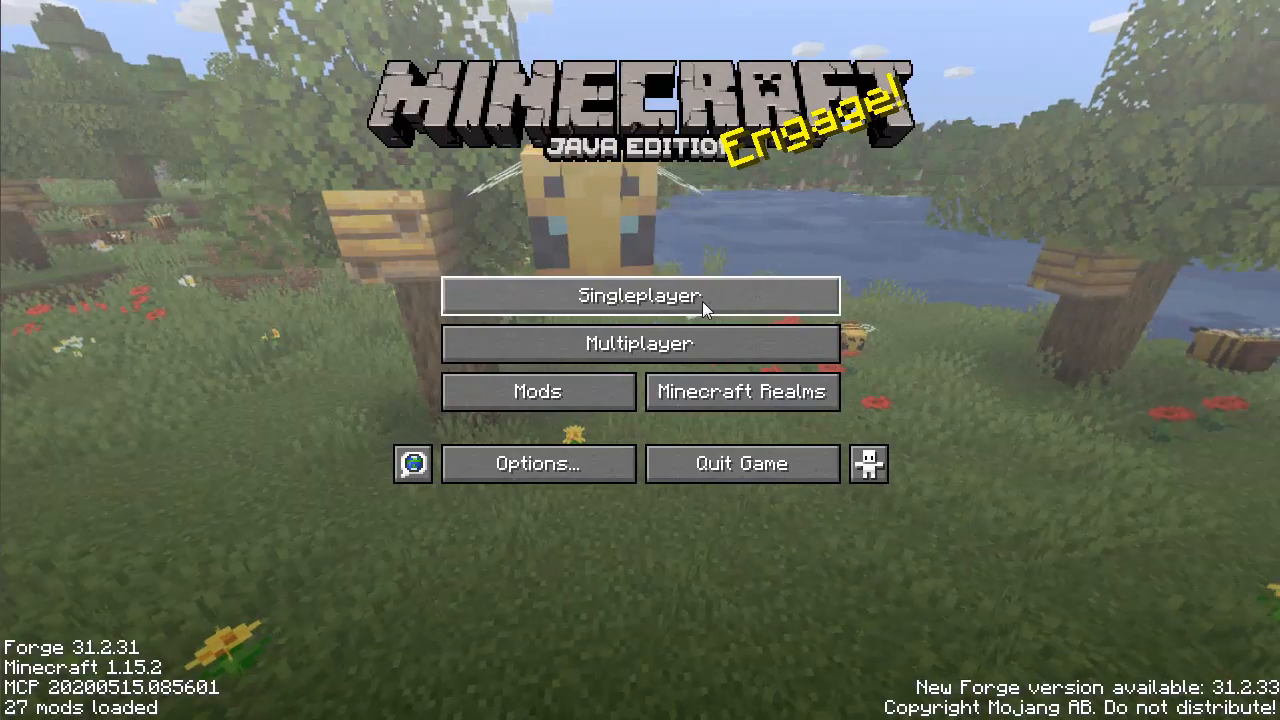
After Forge finishes loading, go to the Singleplayer world list
click(639, 295)
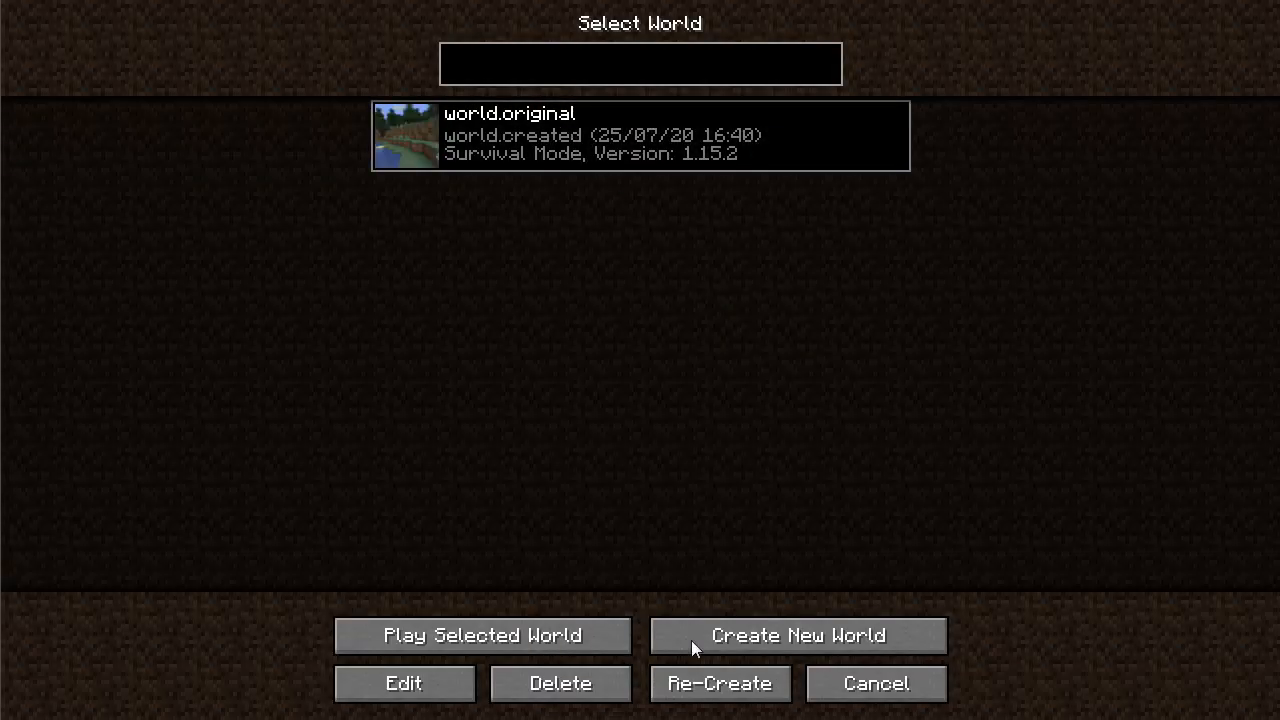
Create a new world named 'world' with Bonus Chest ON in More World Options
click(800, 635)
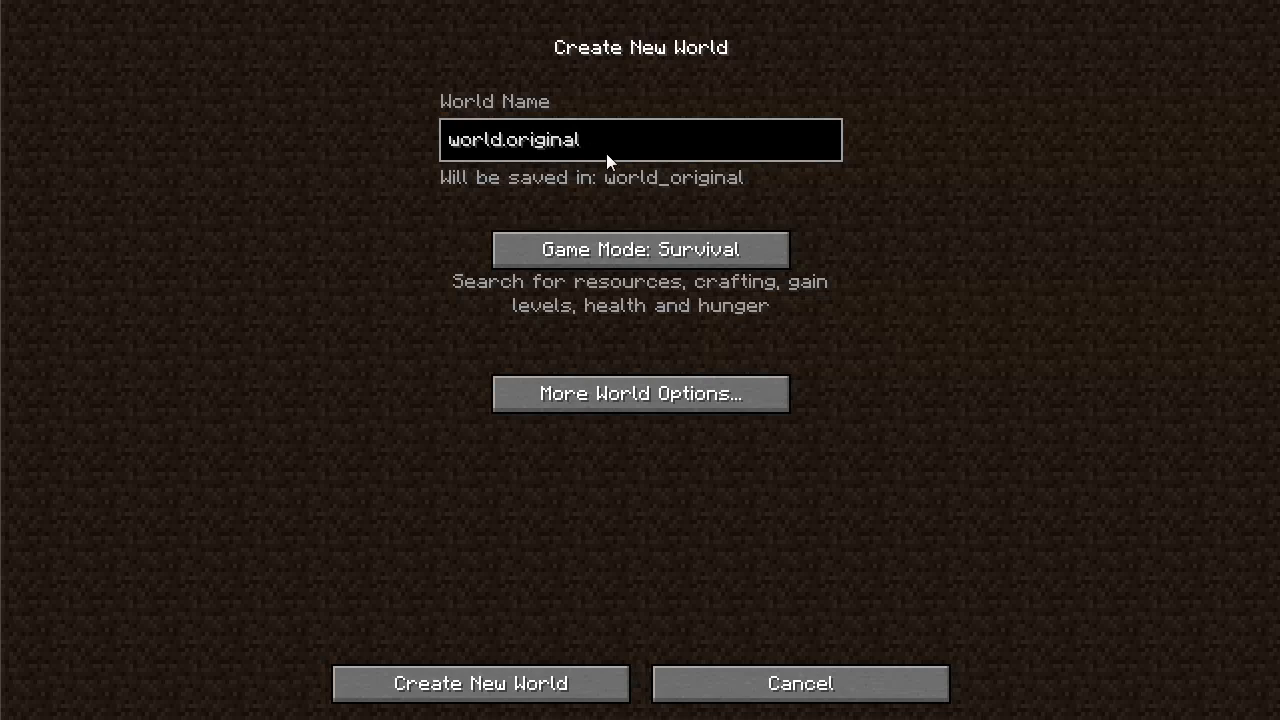
key(BackSpace)
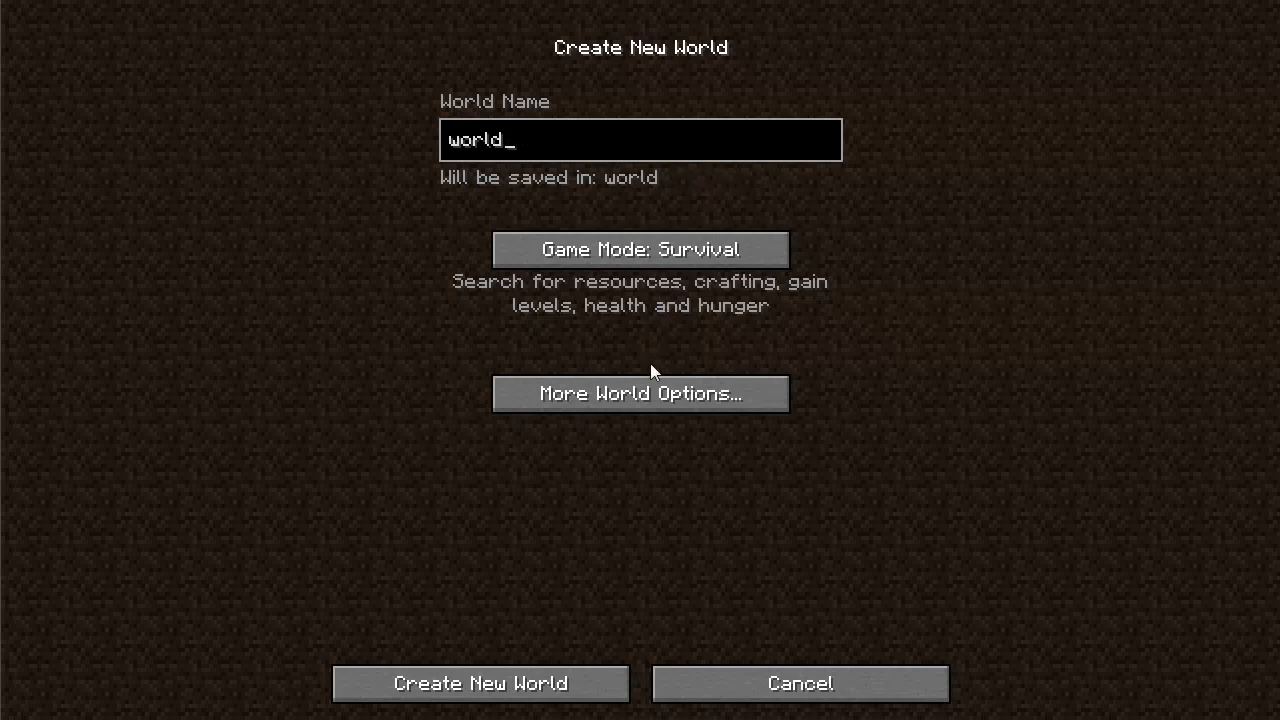
click(640, 393)
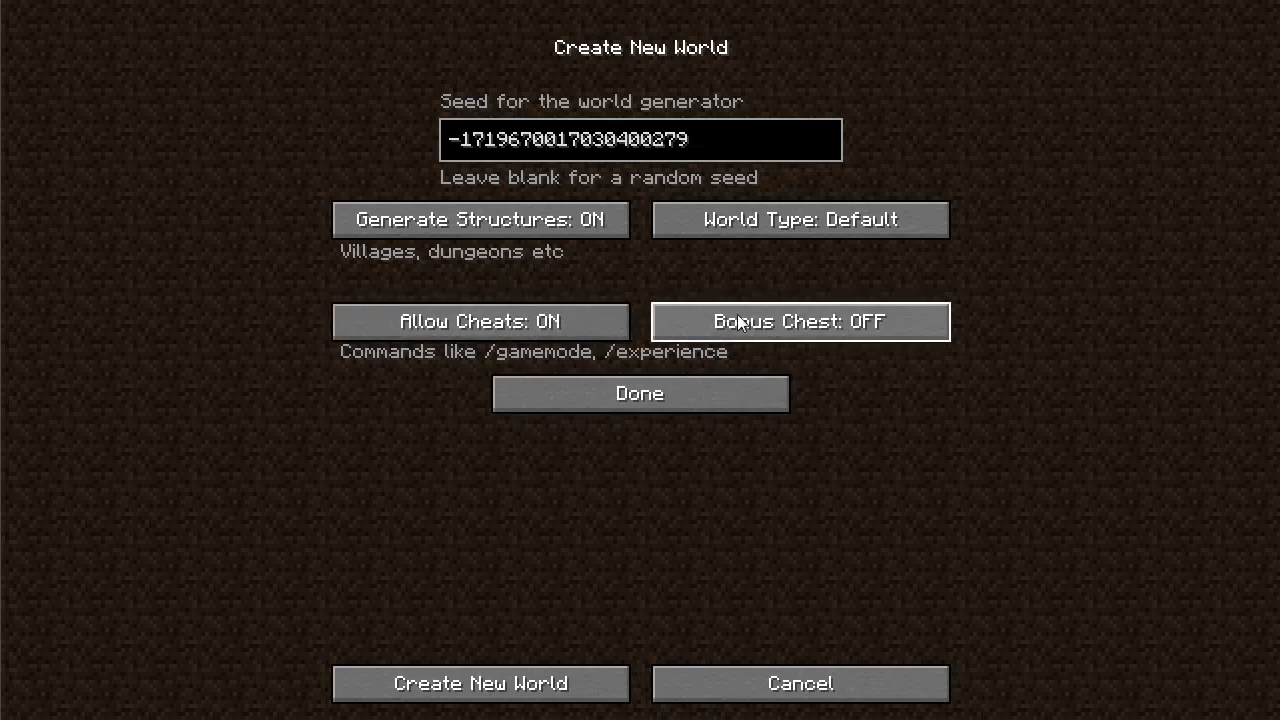
click(799, 321)
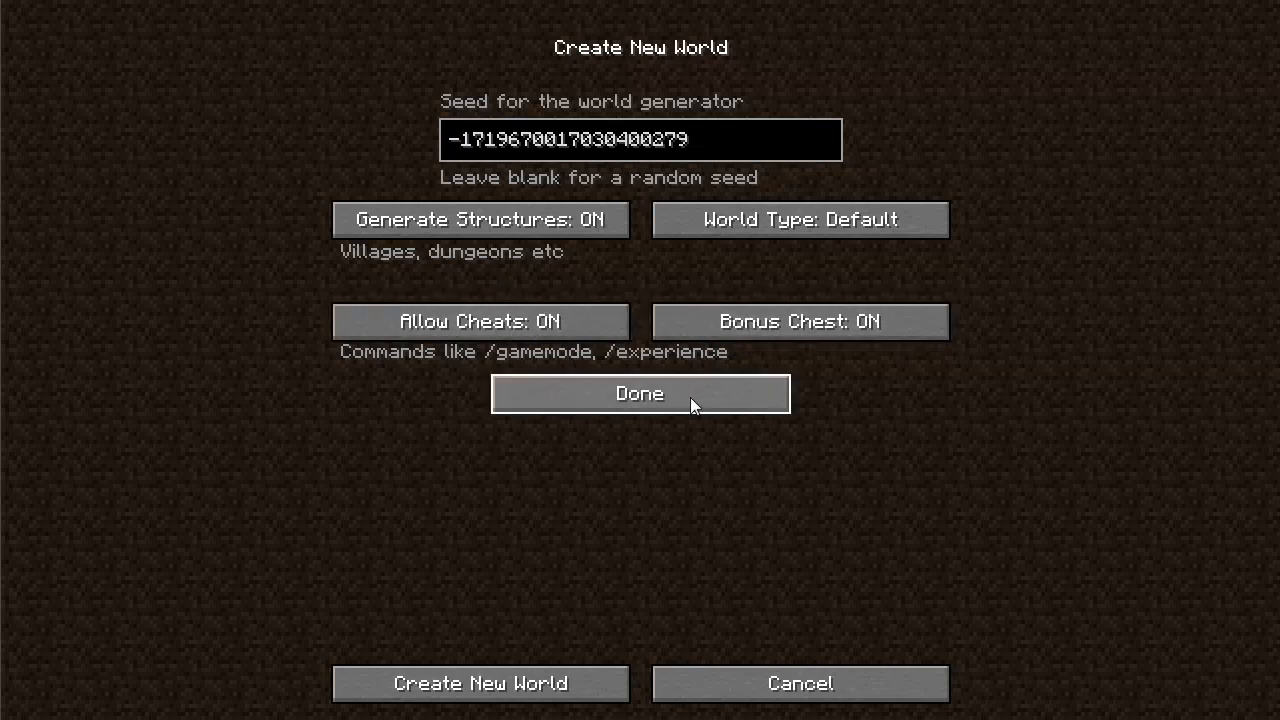
click(639, 393)
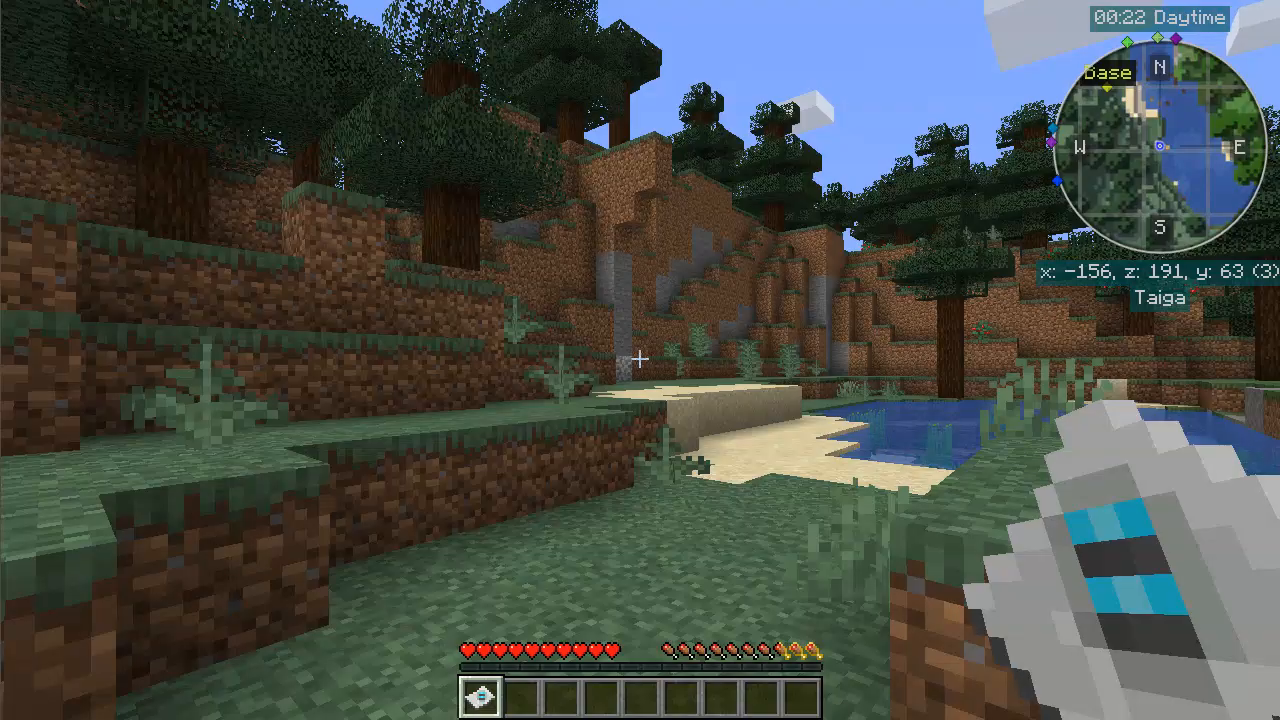
Show the full-screen JourneyMap with the Base, Diamonds and Spawner waypoints
key(J)
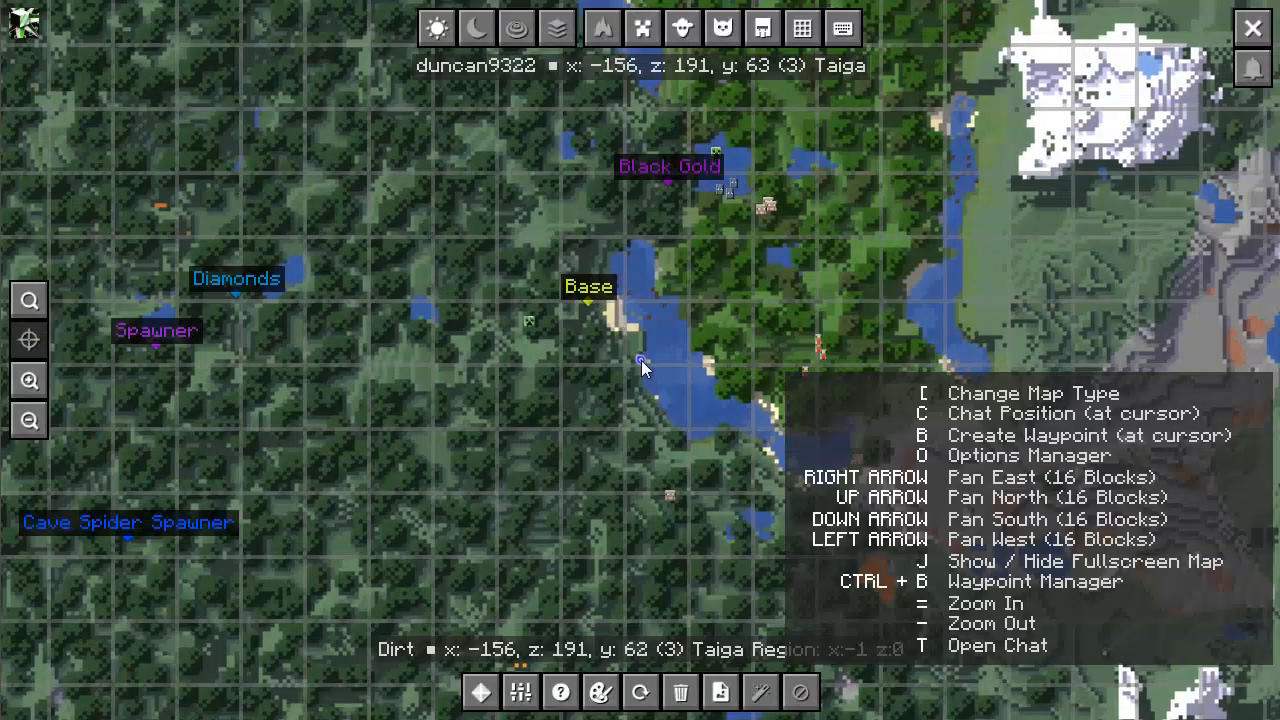
mouse_move(535, 318)
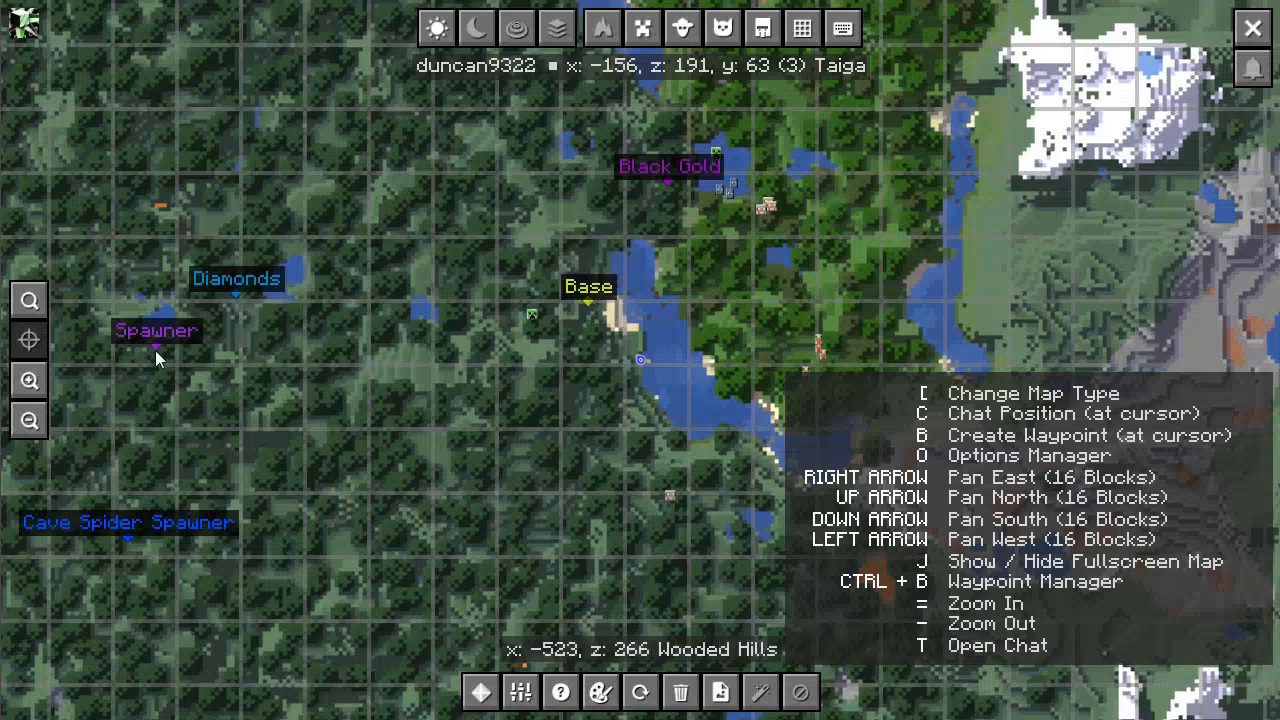
mouse_move(690, 215)
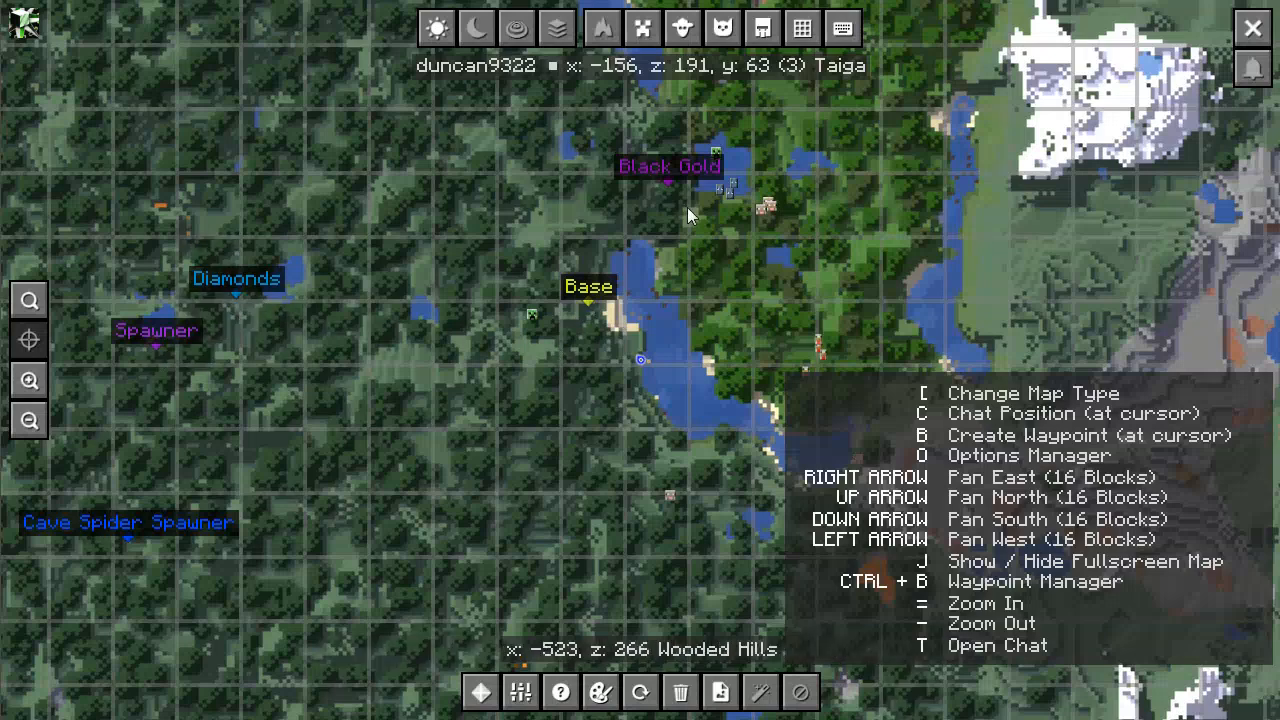